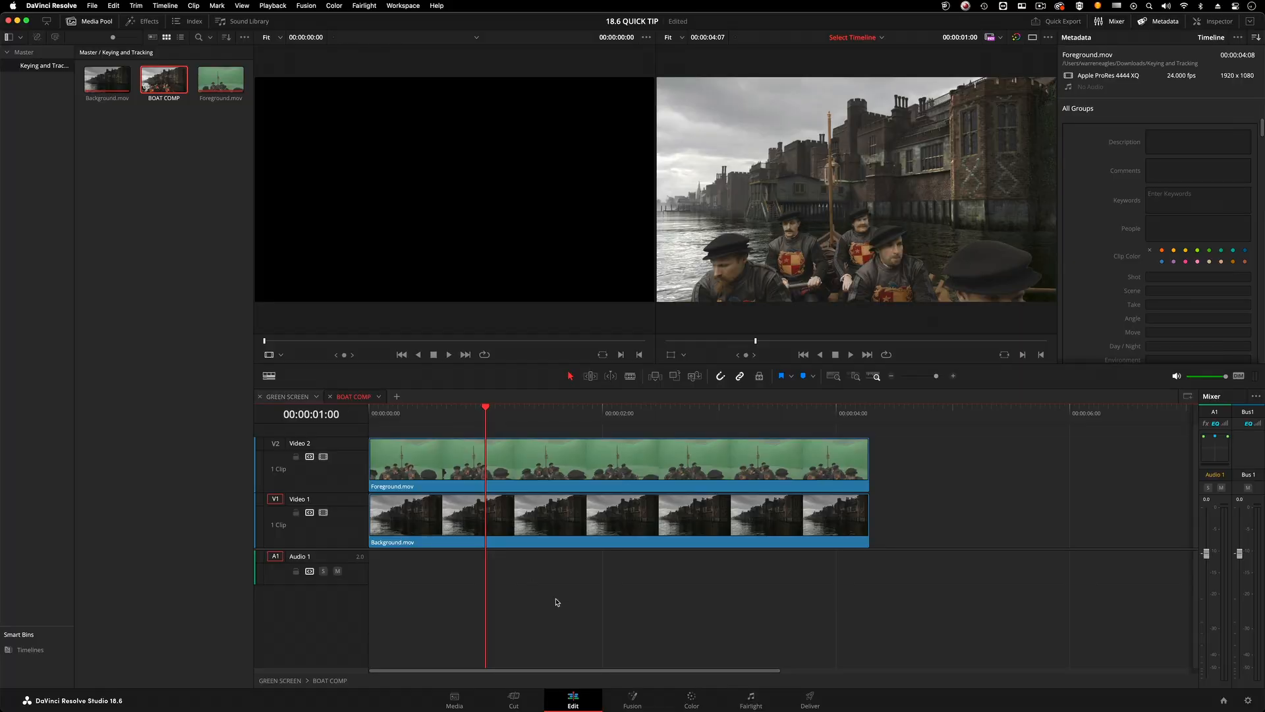
# Open the BOAT COMP foreground clip on the Color page and lower Gain to 0.94.
pyautogui.click(690, 696)
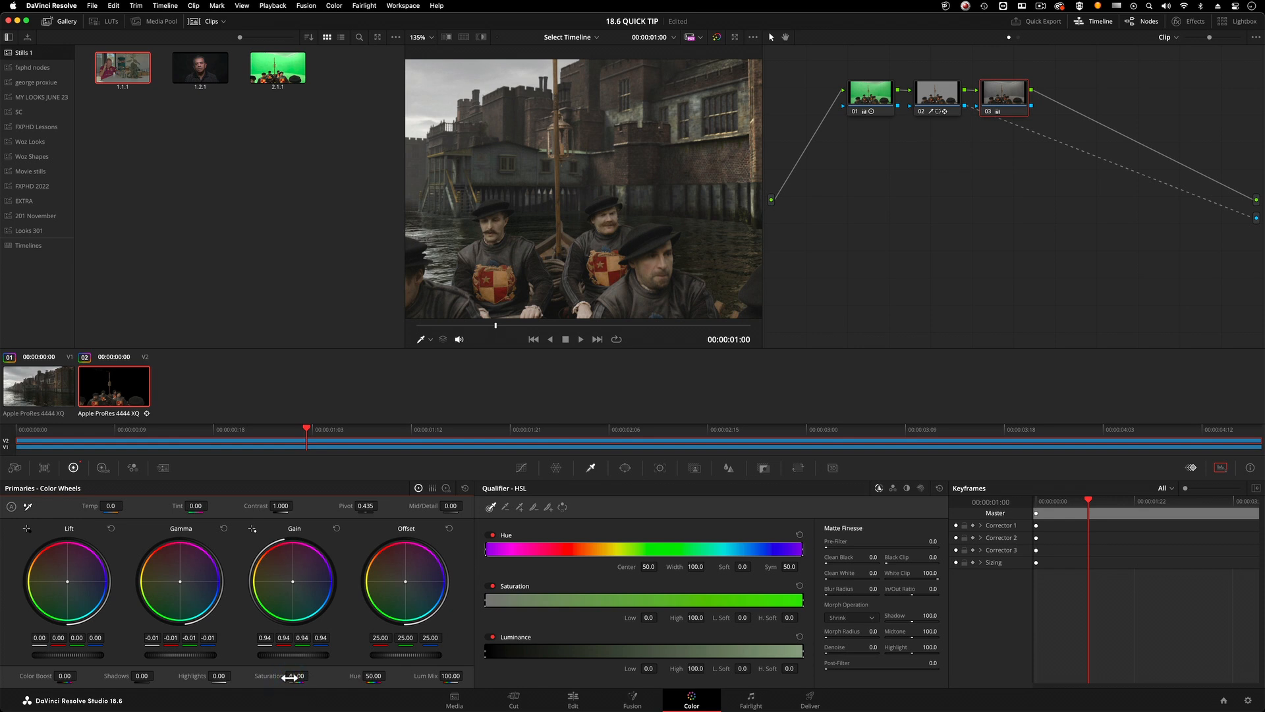
# Drag the foreground shot's Primaries Saturation field down to 45.
pyautogui.moveTo(291, 676); pyautogui.dragTo(290, 675)
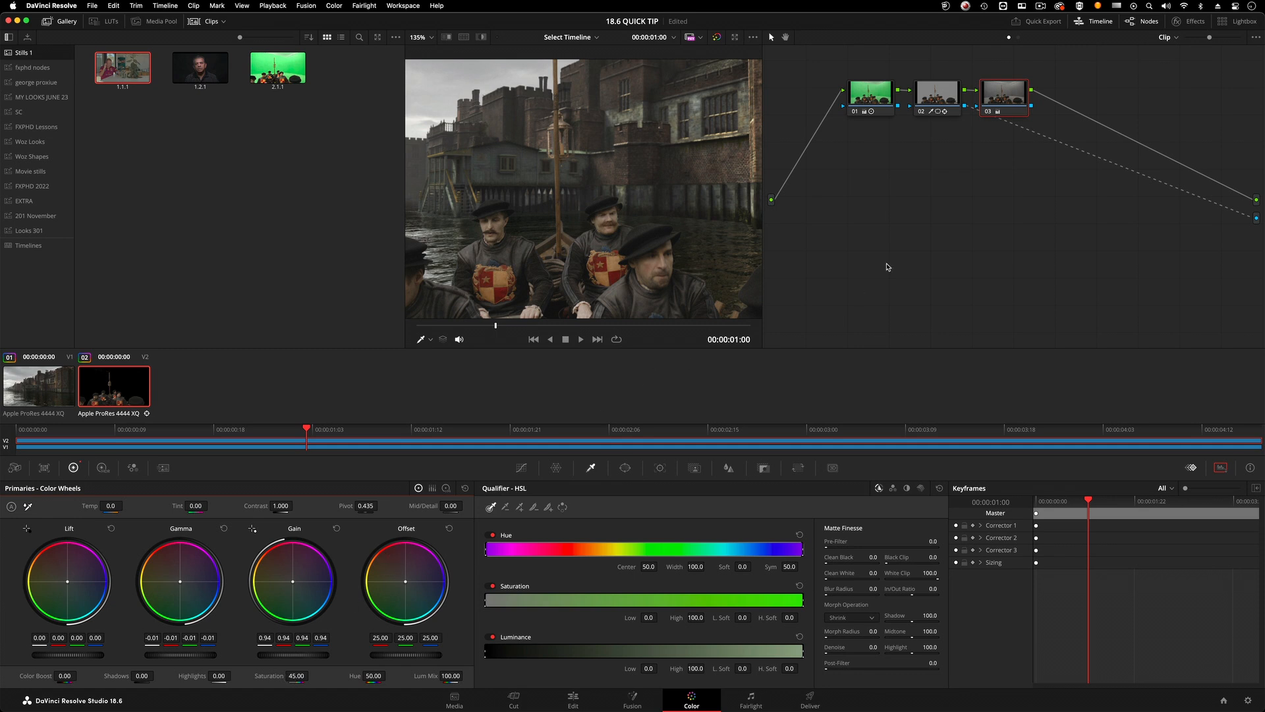
pyautogui.moveTo(994, 168)
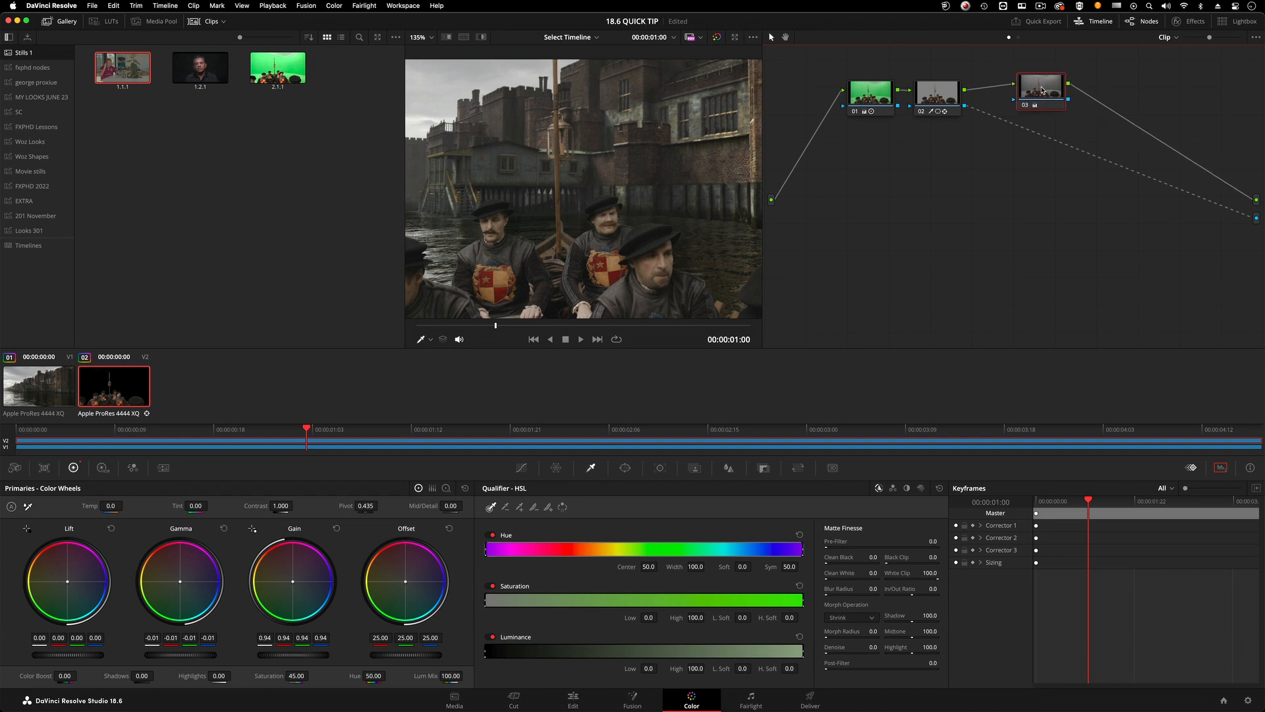
# Move node 02's polygon window points, then exit to the main timeline's Color page.
pyautogui.click(937, 91)
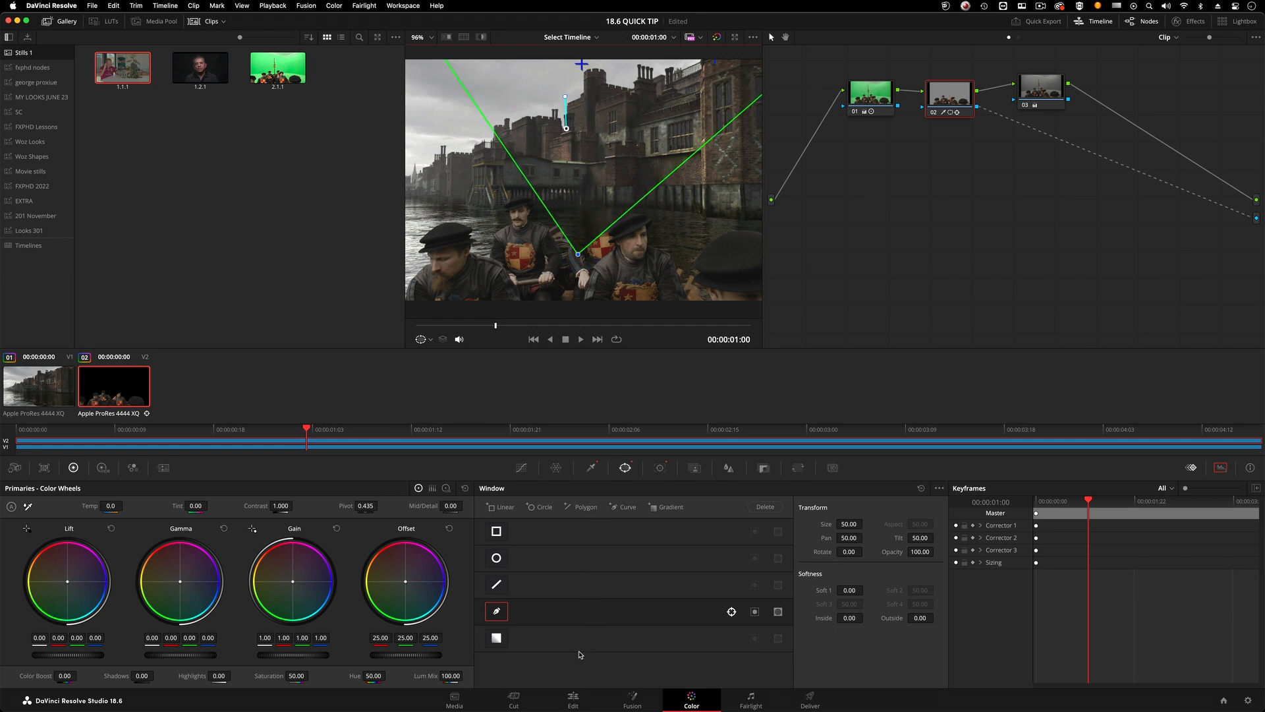
pyautogui.click(571, 699)
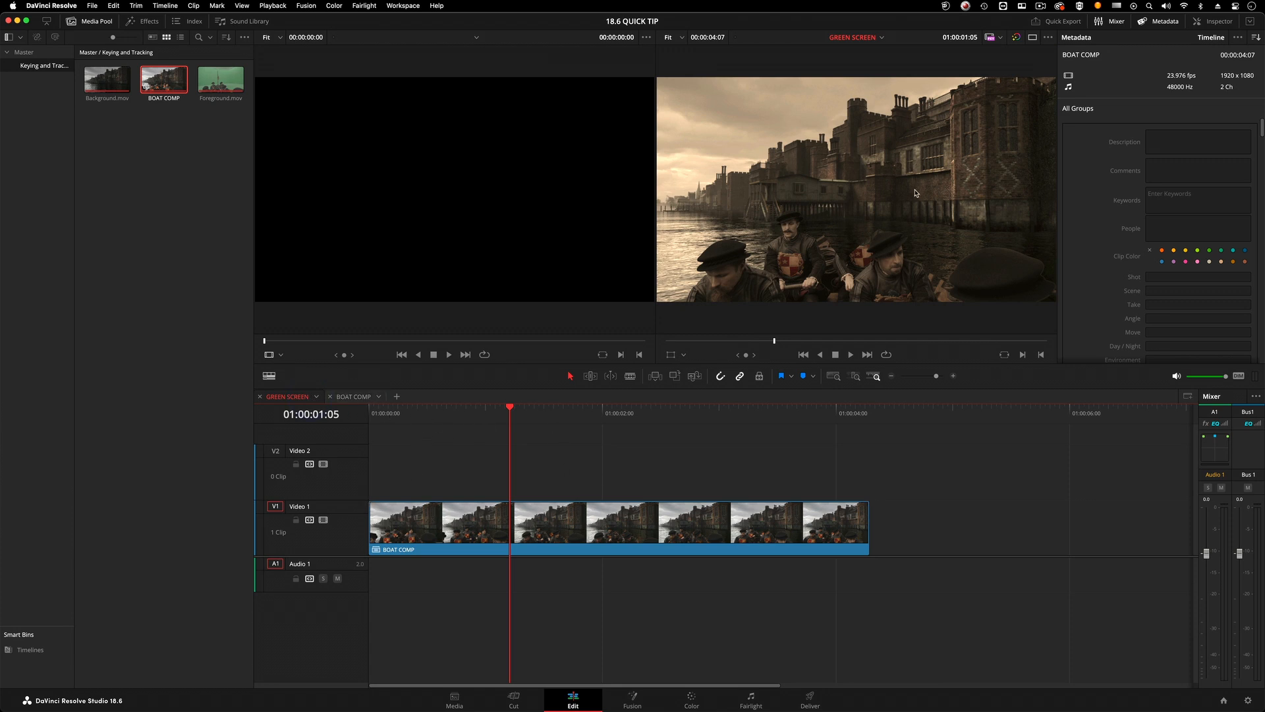
pyautogui.click(690, 698)
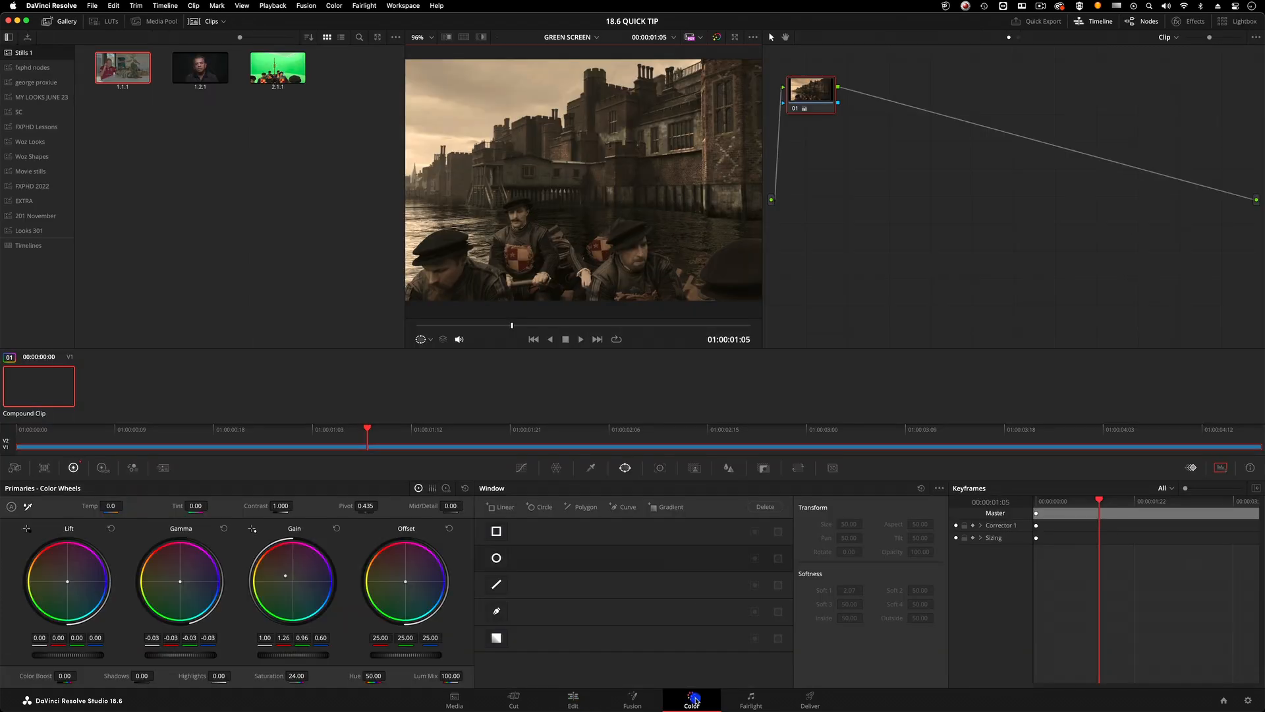